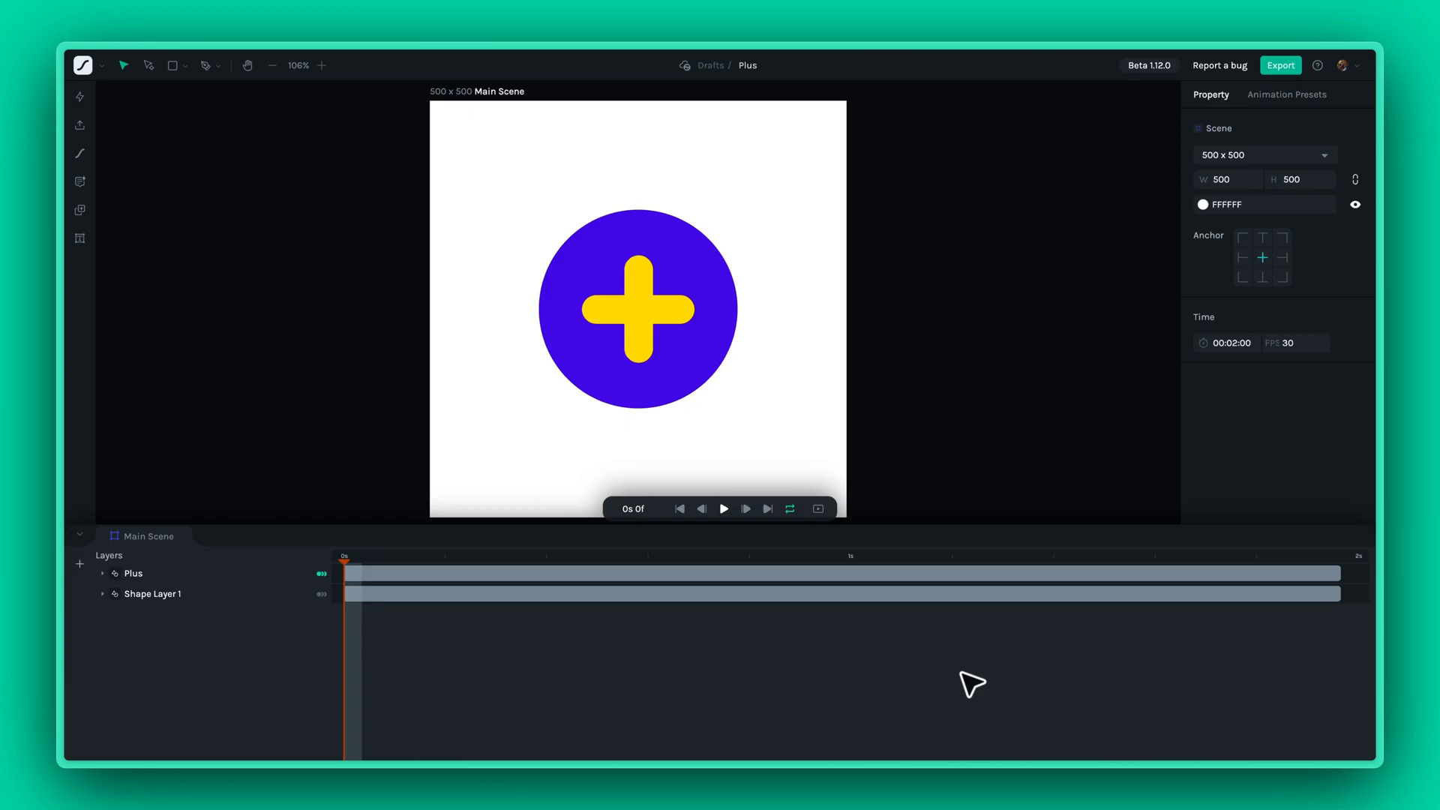
- Preview the yellow plus-on-purple-circle animation and select the Plus layer
left_click(723, 508)
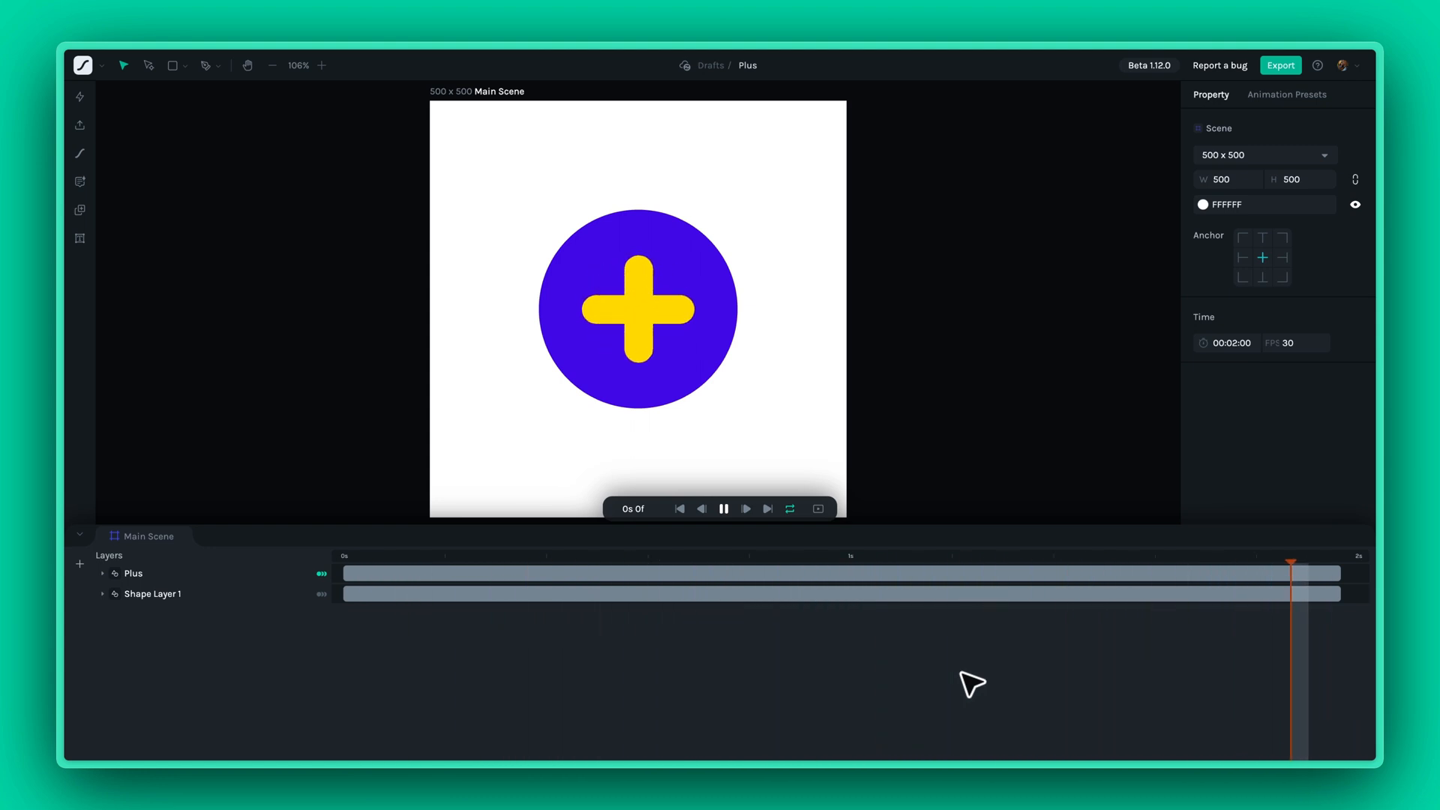
left_click(679, 508)
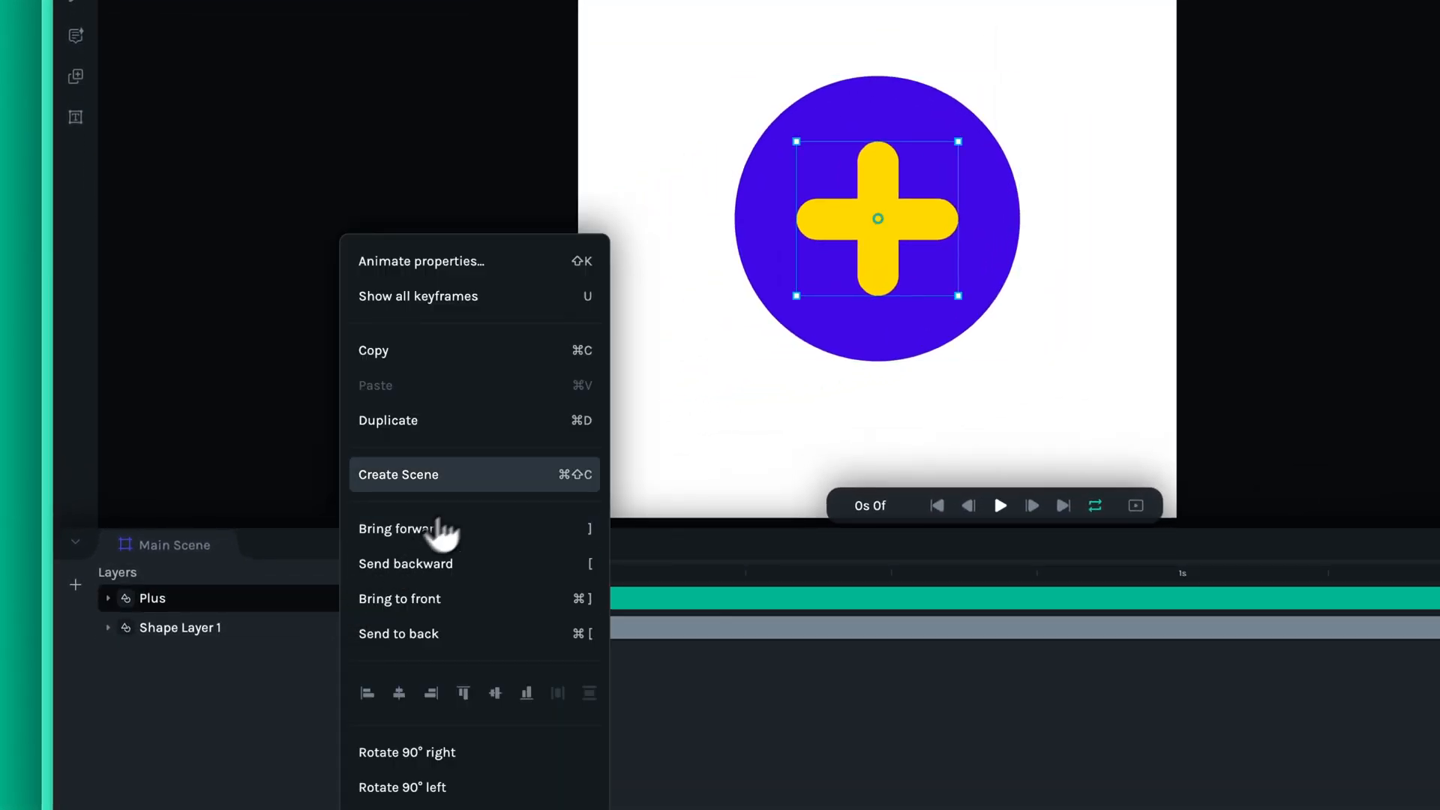
- Convert the Plus layer into a nested scene and view the Nested Scene 1 tab
left_click(398, 475)
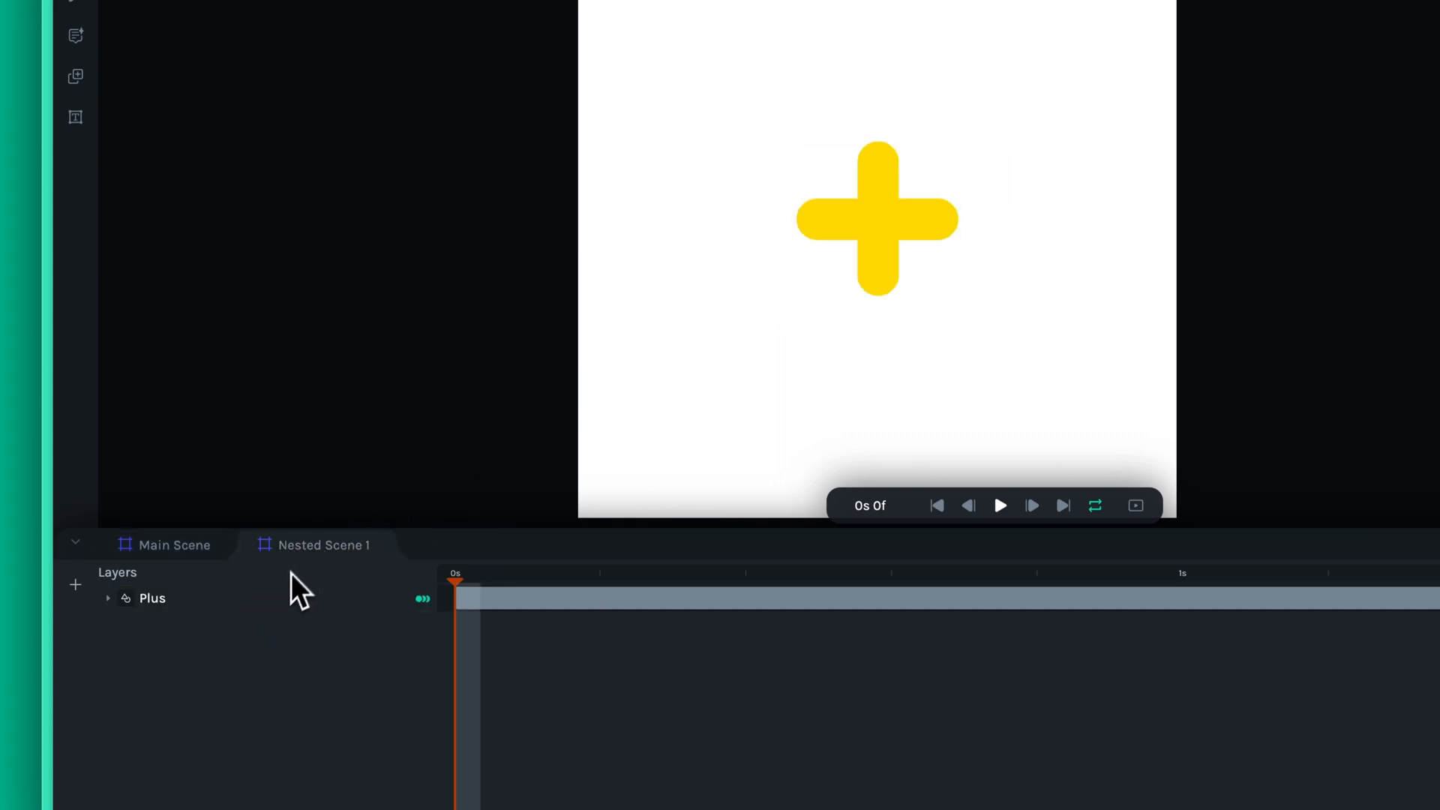
left_click(999, 505)
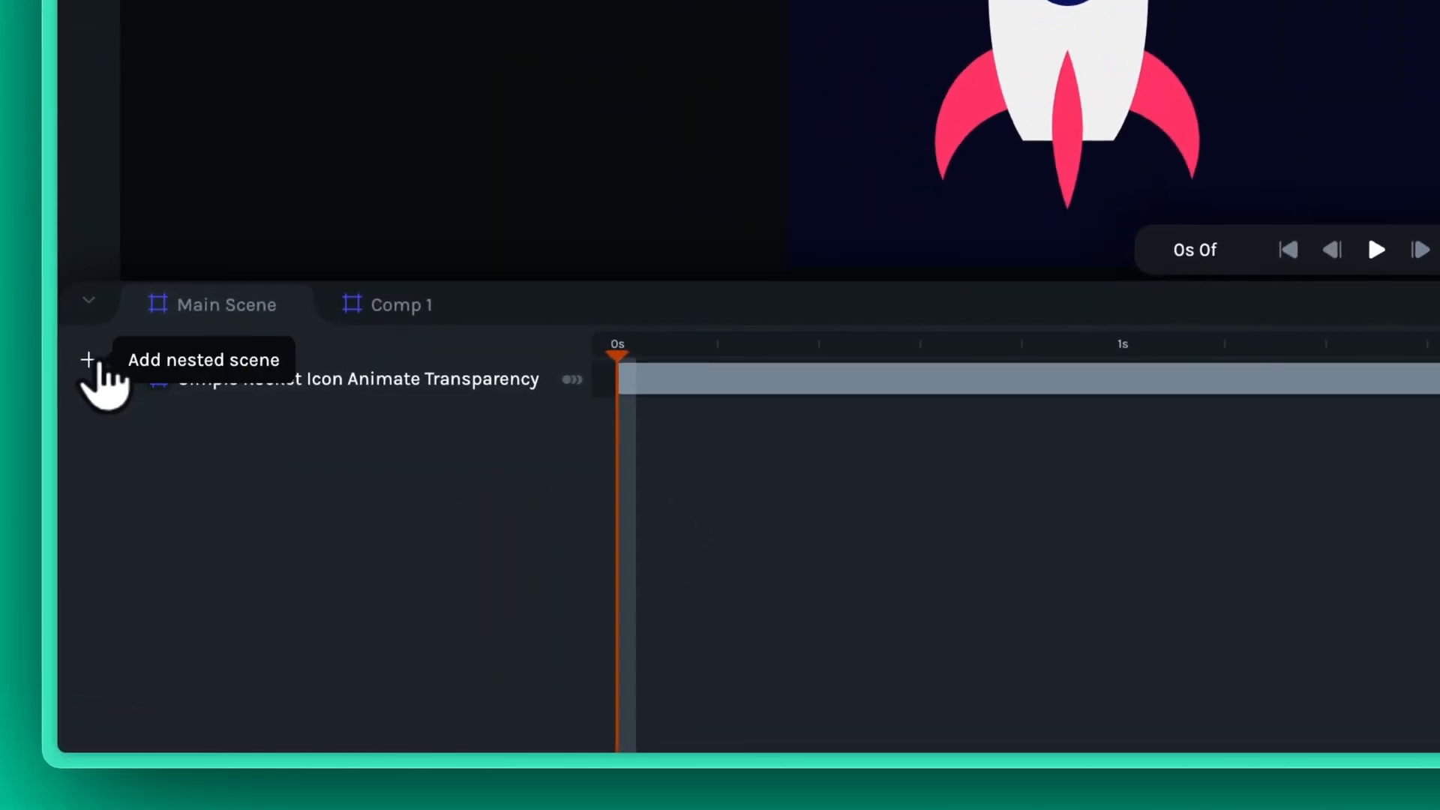
- Add an empty nested scene to the rocket file and upload the moon-and-clouds animation into it
left_click(88, 359)
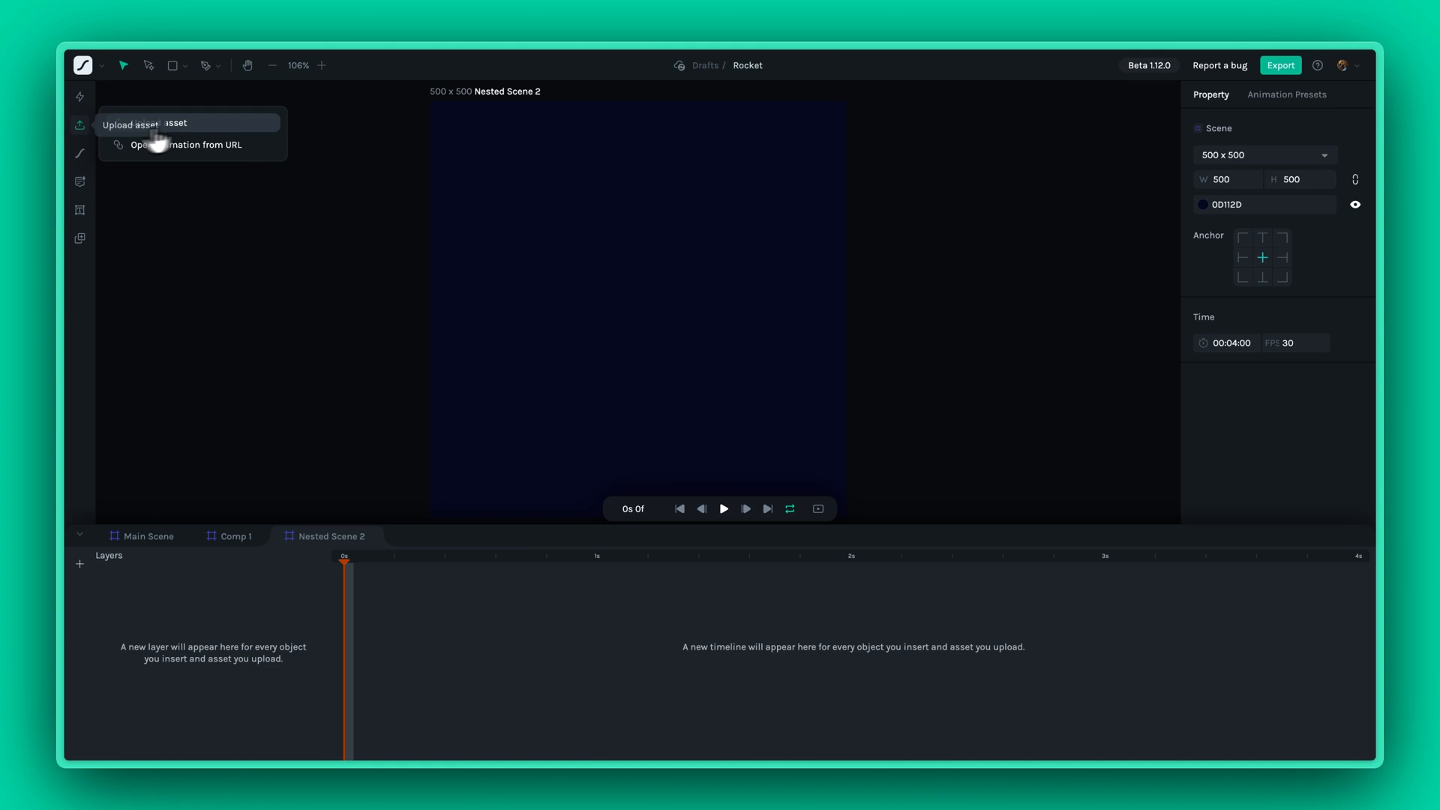
left_click(143, 123)
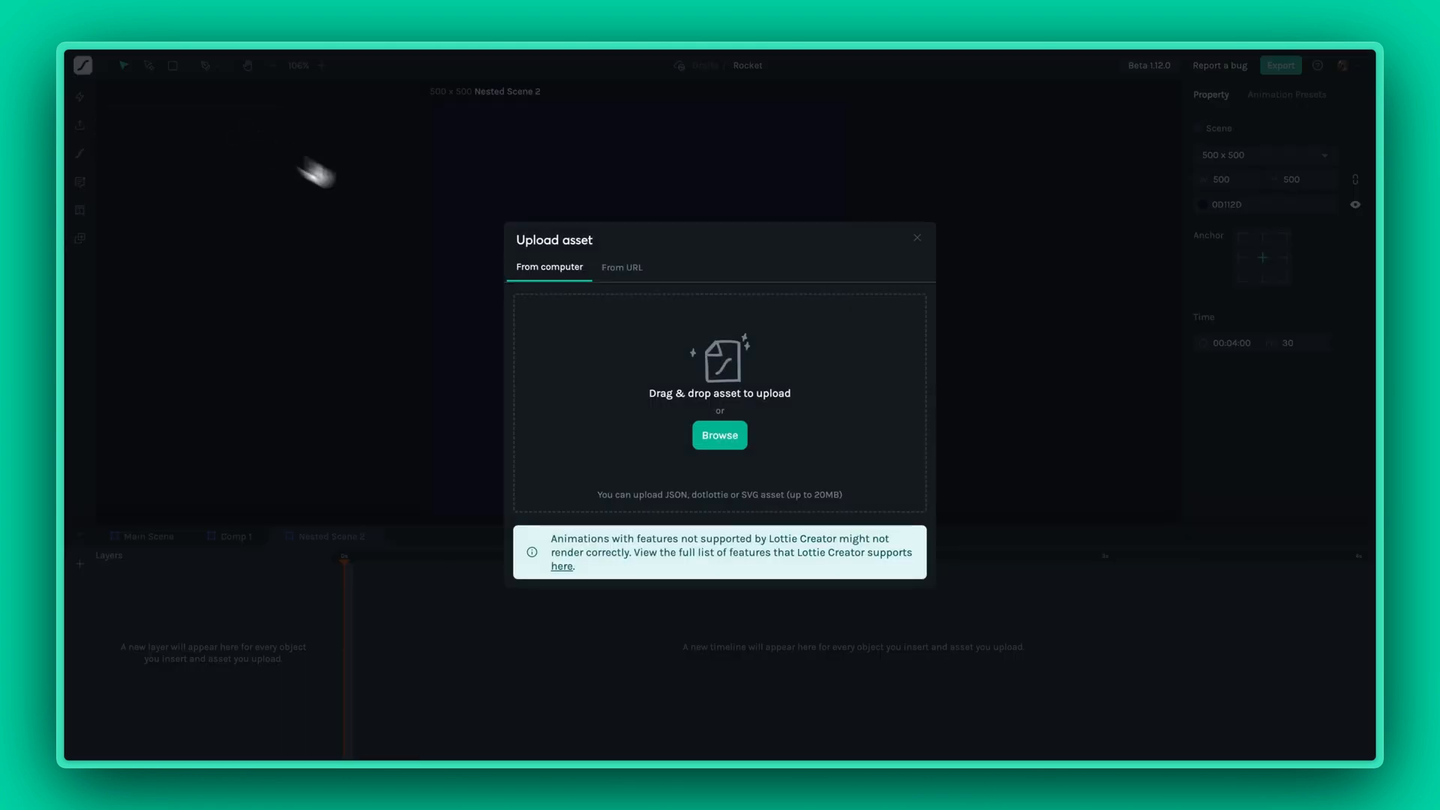
left_click(720, 435)
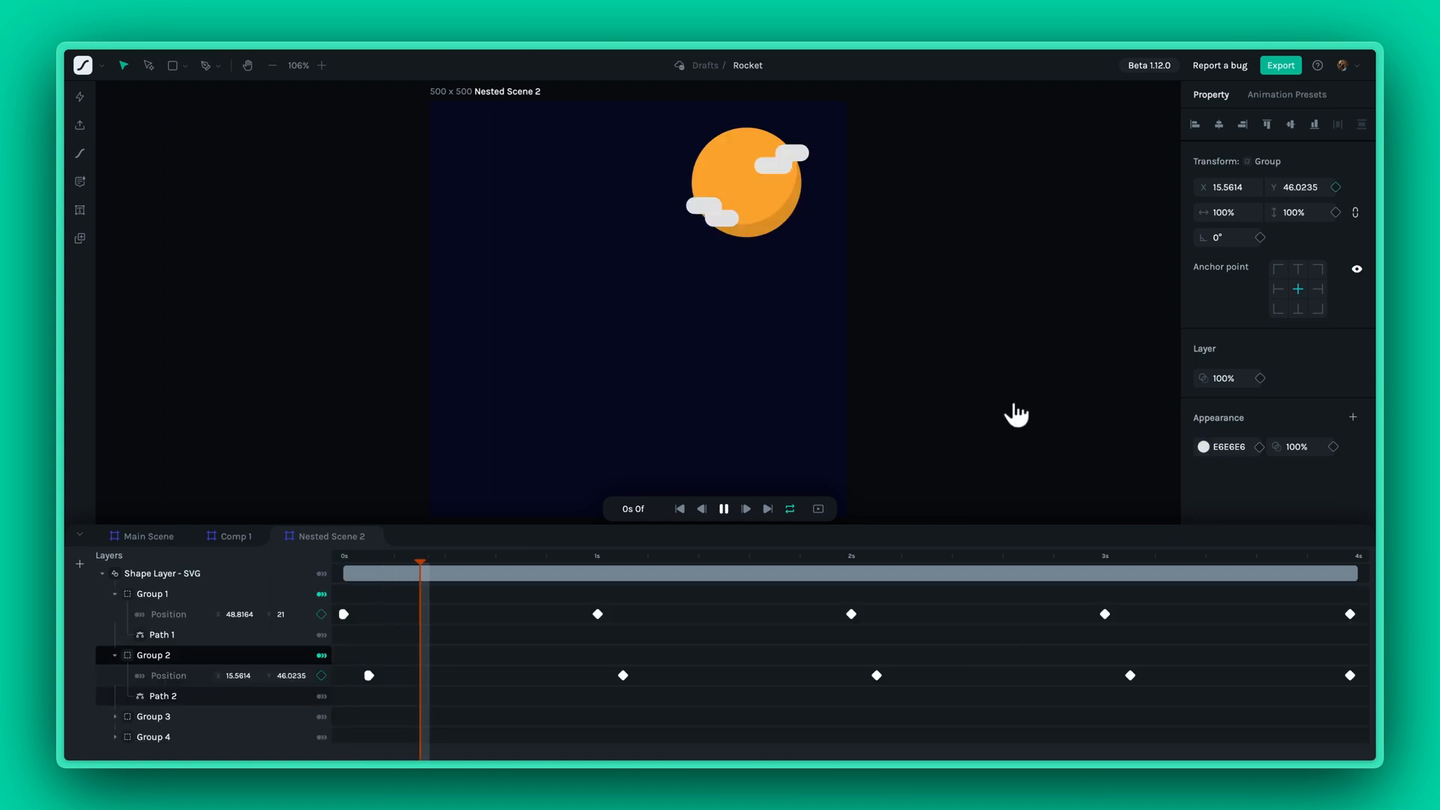
left_click(147, 536)
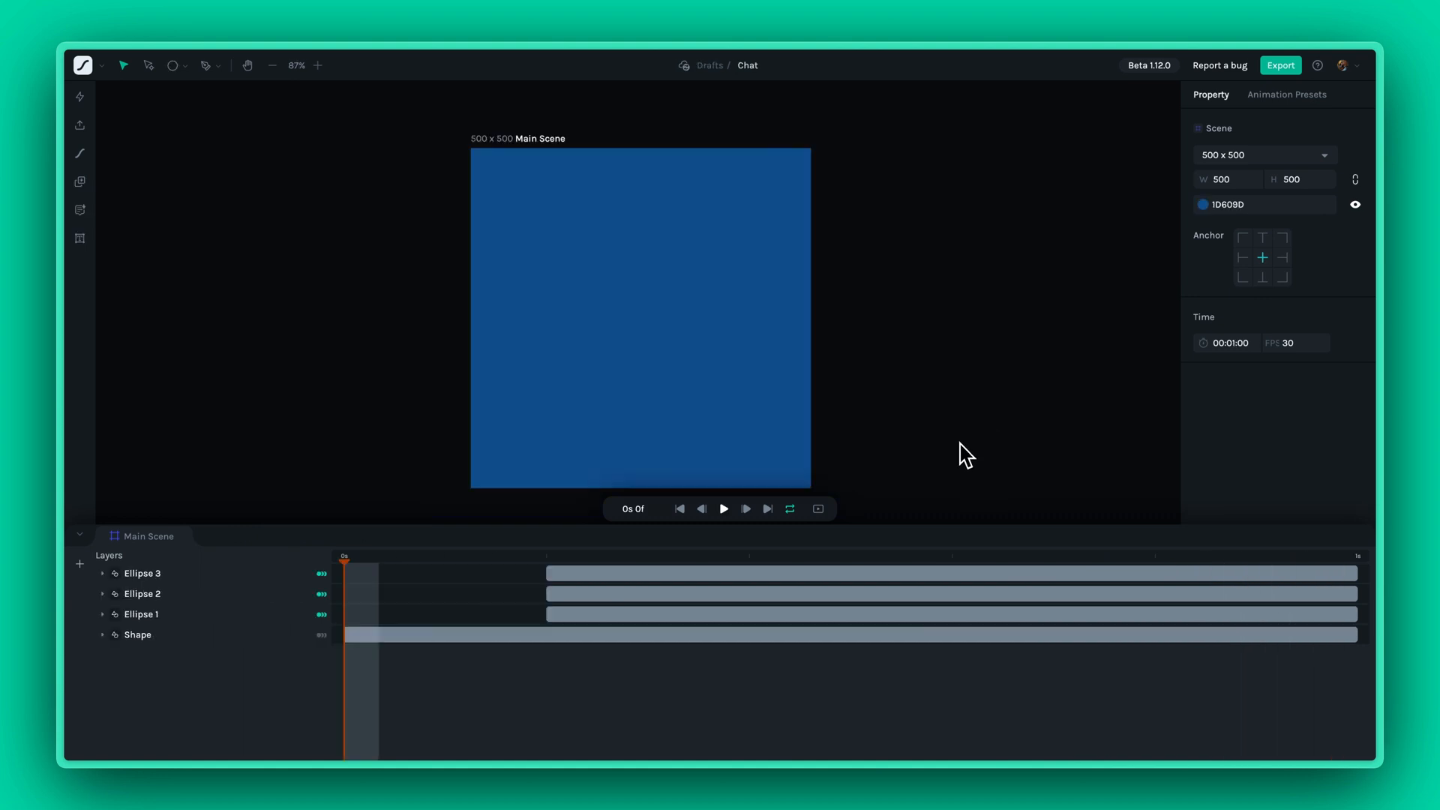
- Preview the chat icon, then make Ellipse 3 through Ellipse 1 into a nested scene
left_click(723, 508)
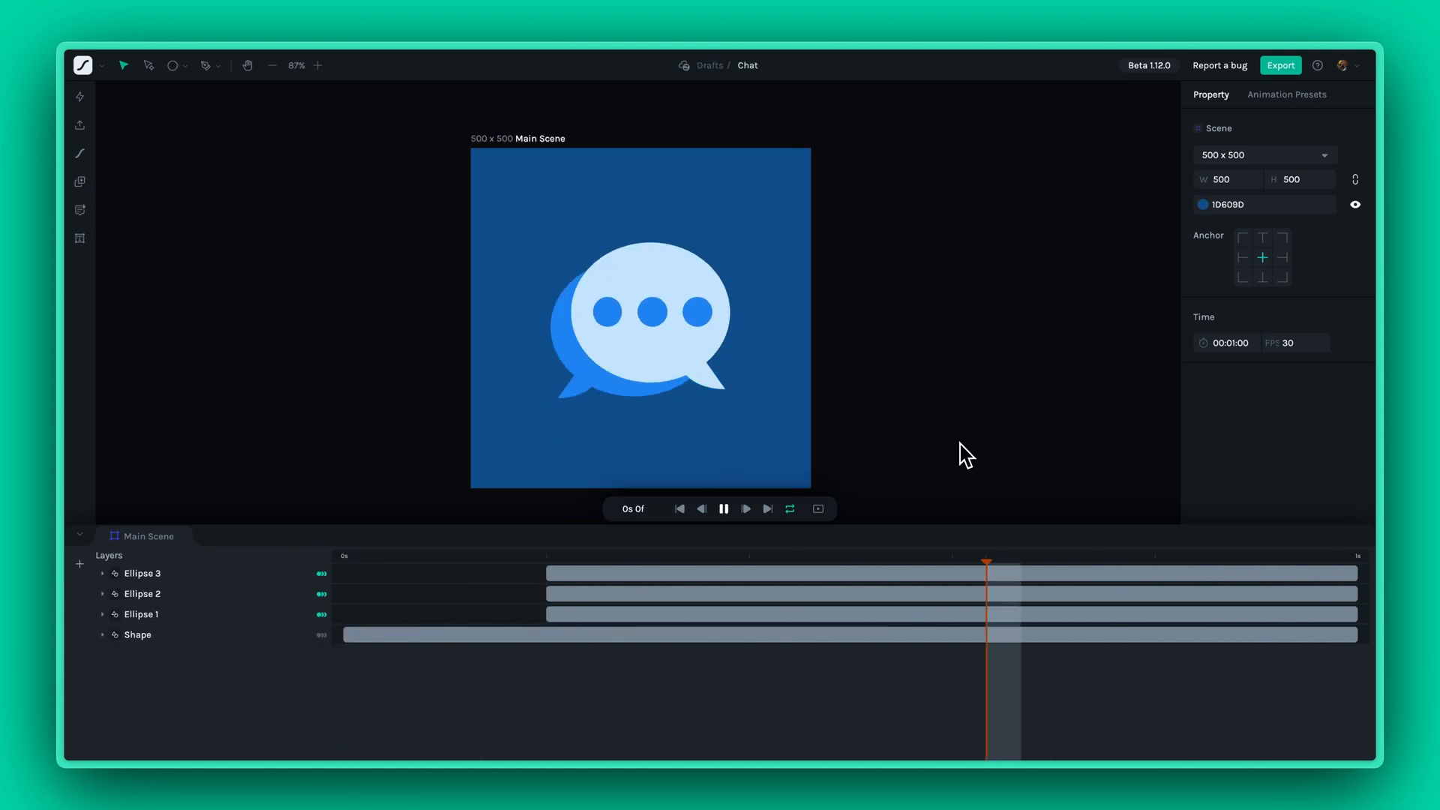
left_click(723, 508)
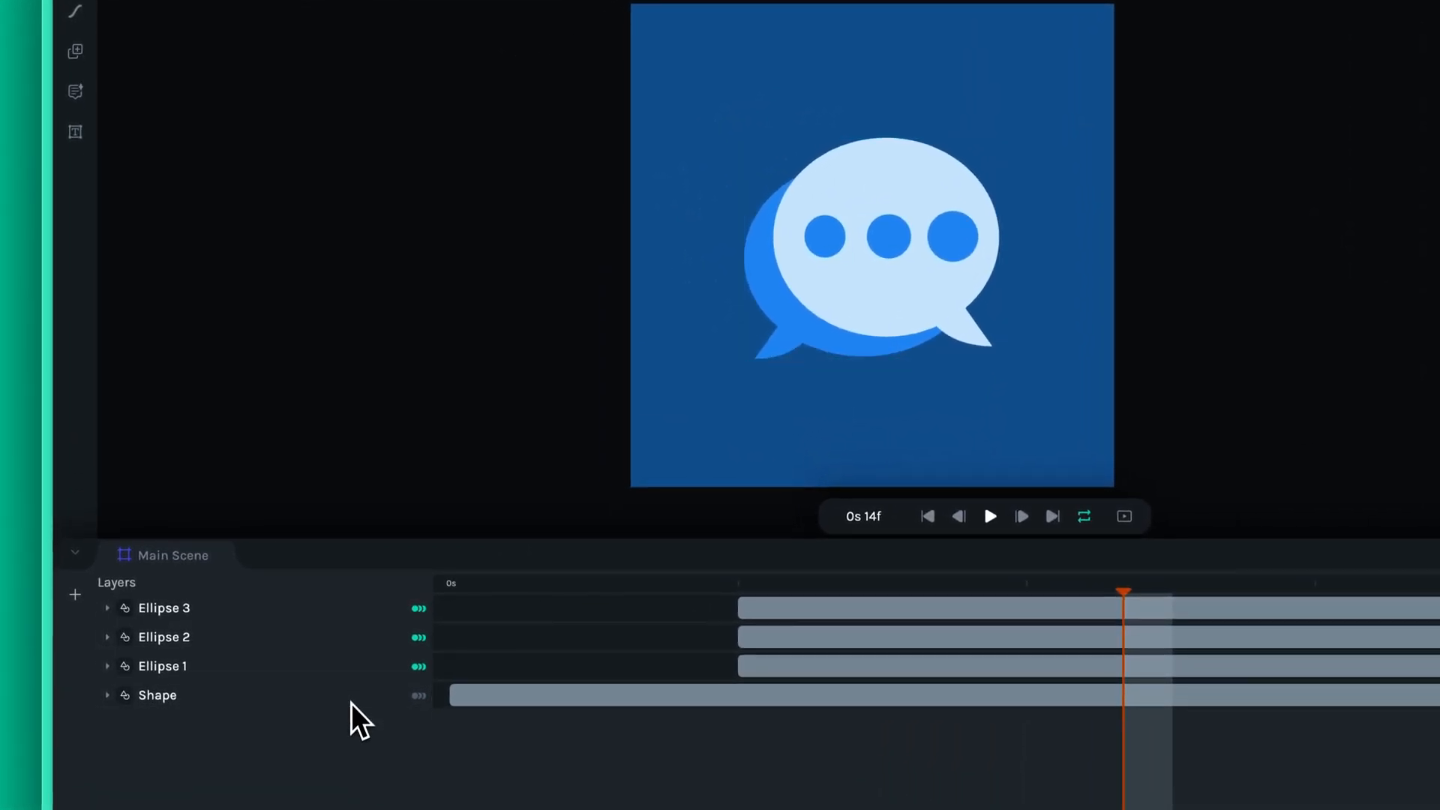
left_click(164, 607)
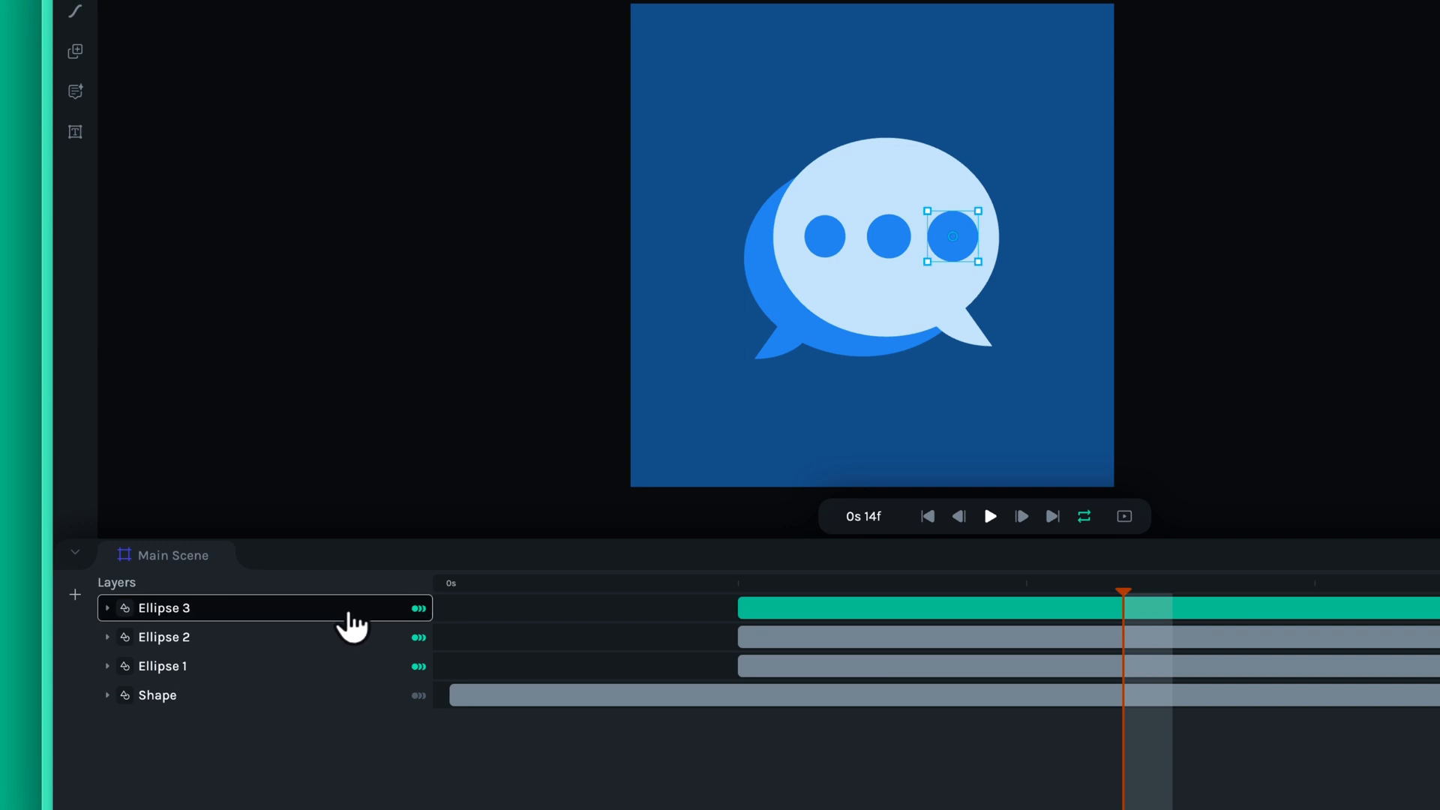
left_click(161, 666)
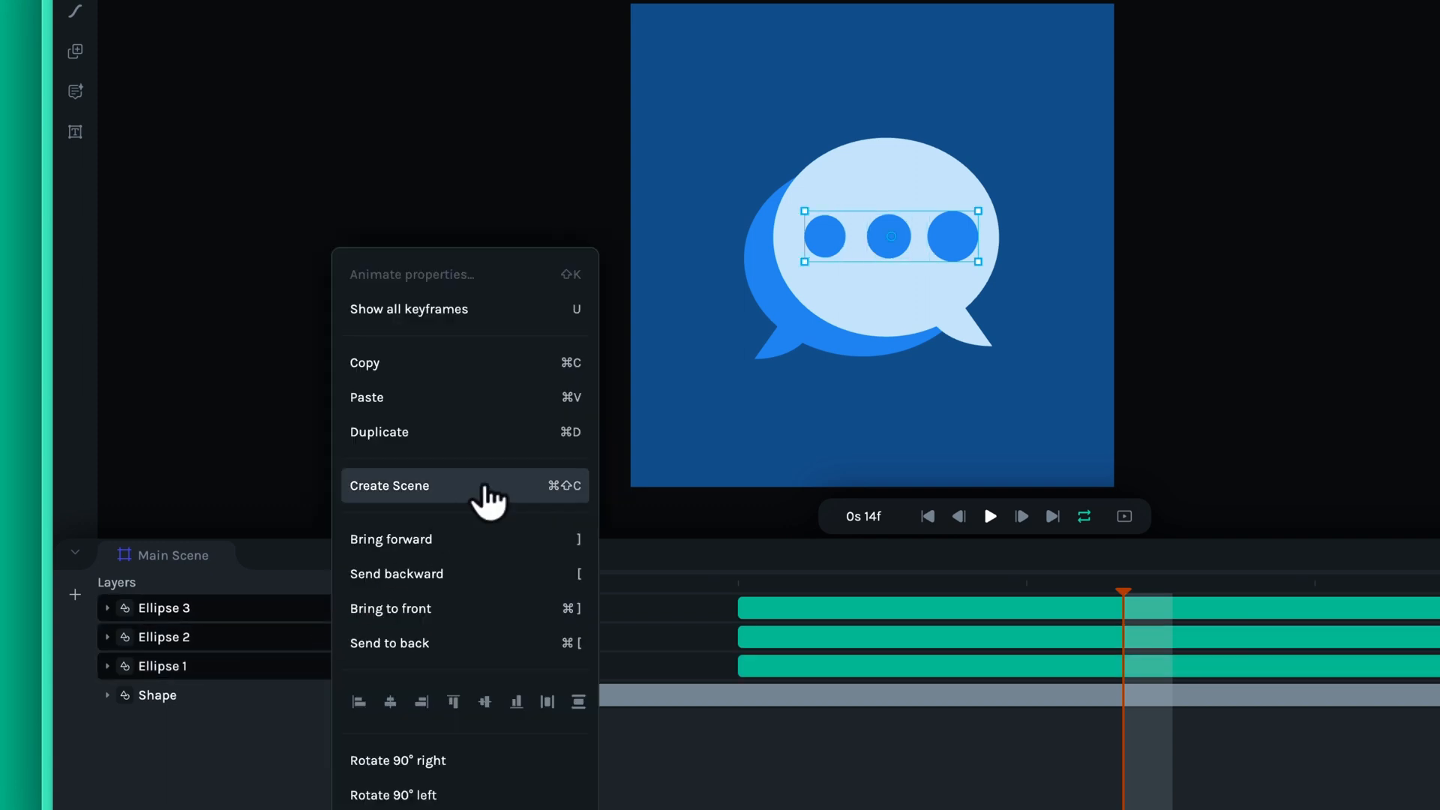
left_click(389, 486)
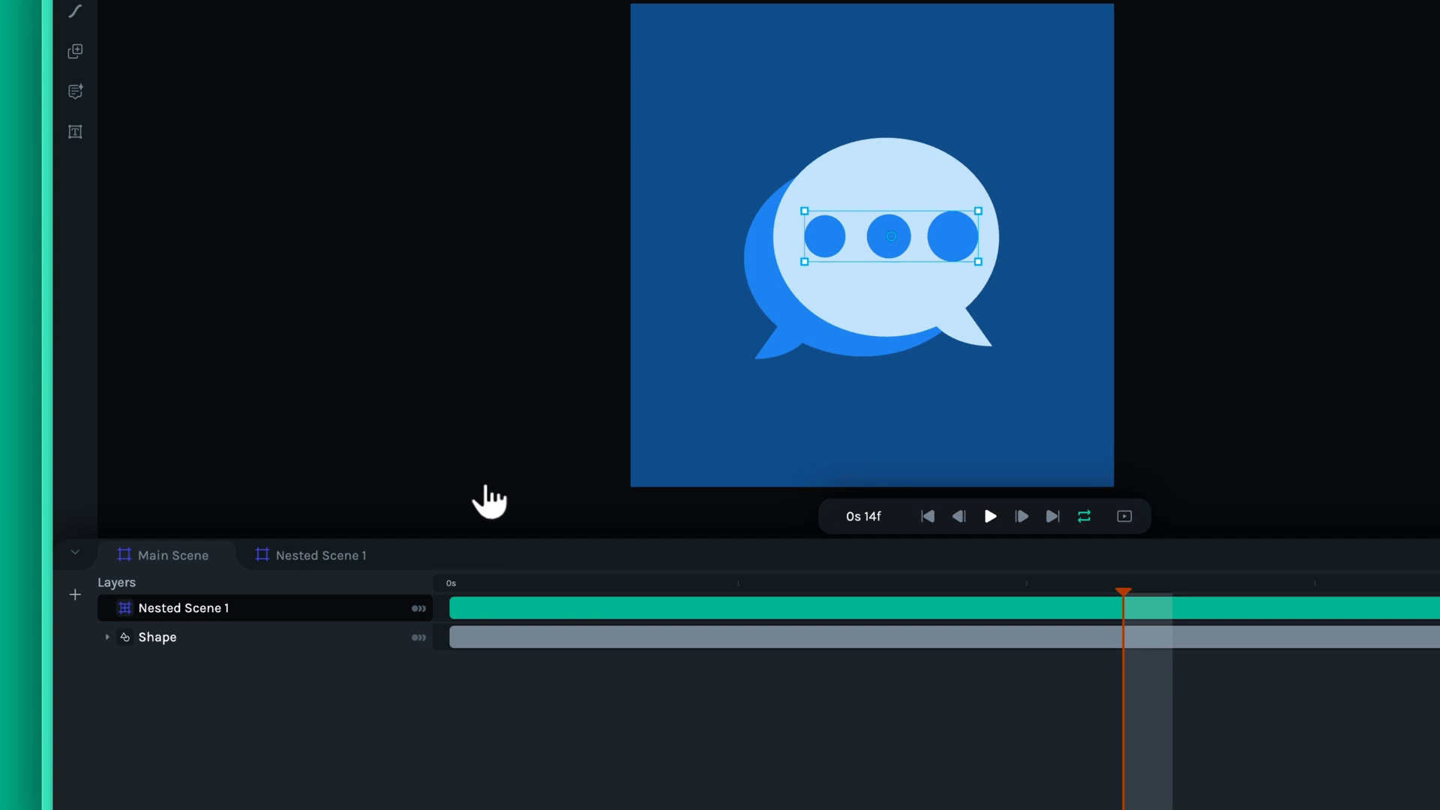
mouse_move(321, 555)
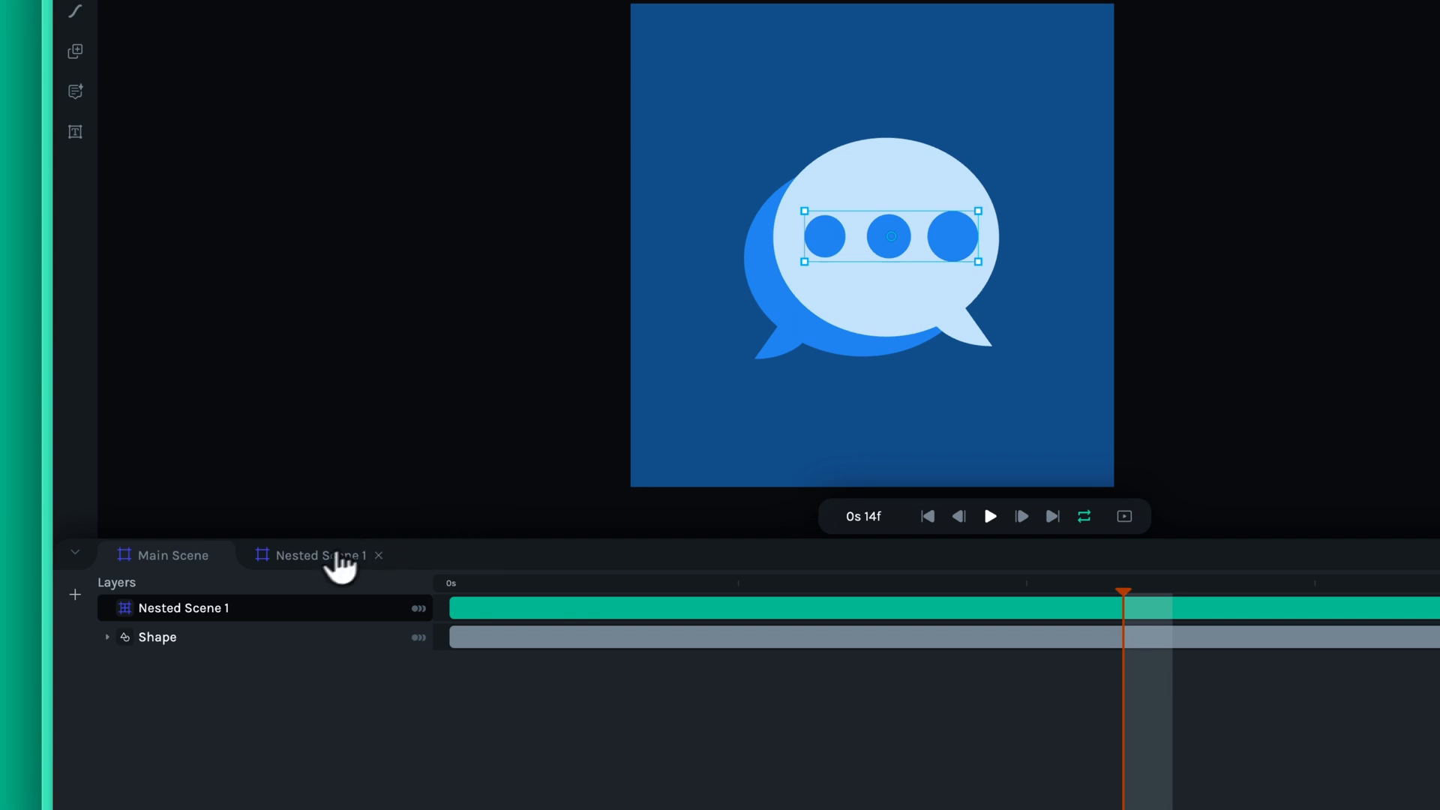
left_click(320, 555)
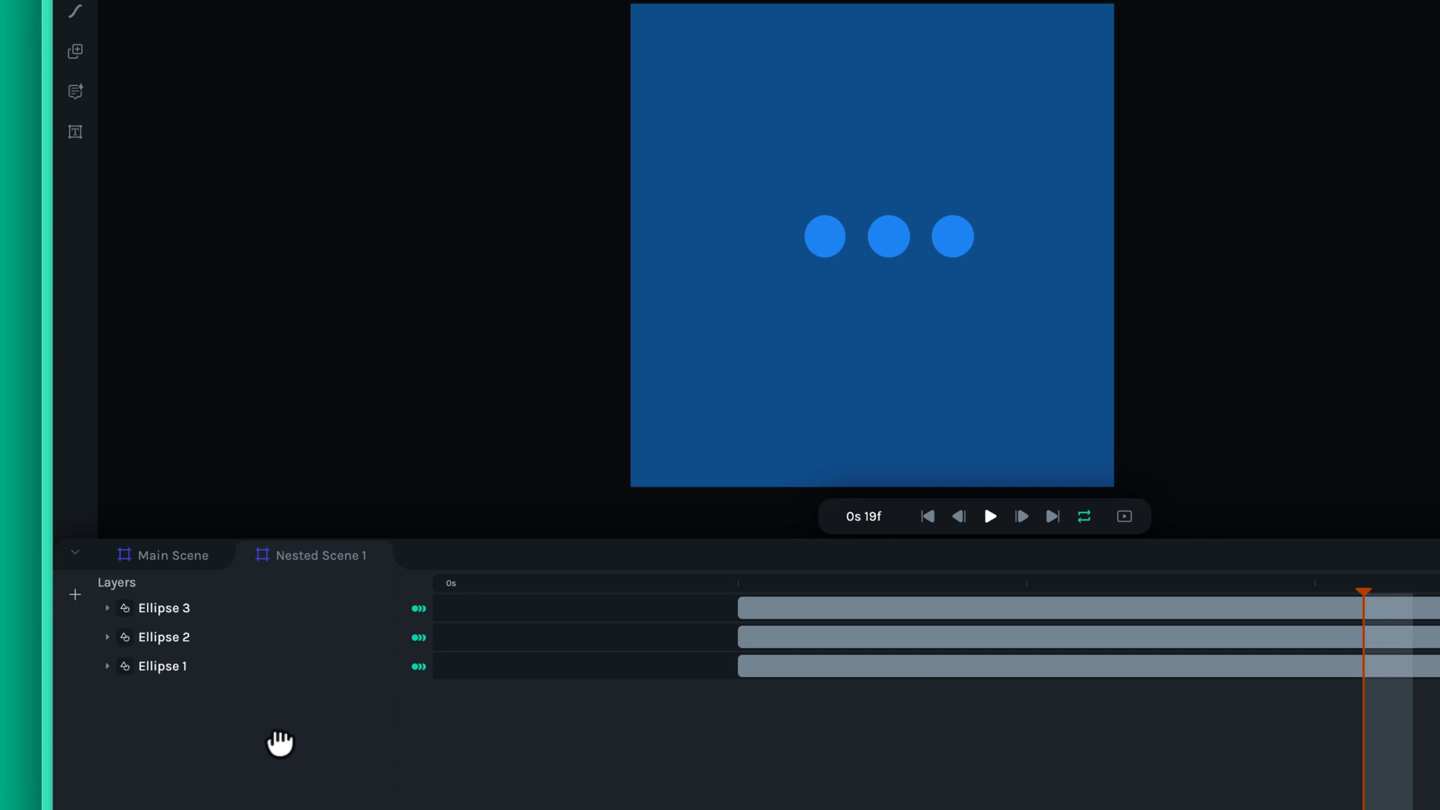
left_click(172, 555)
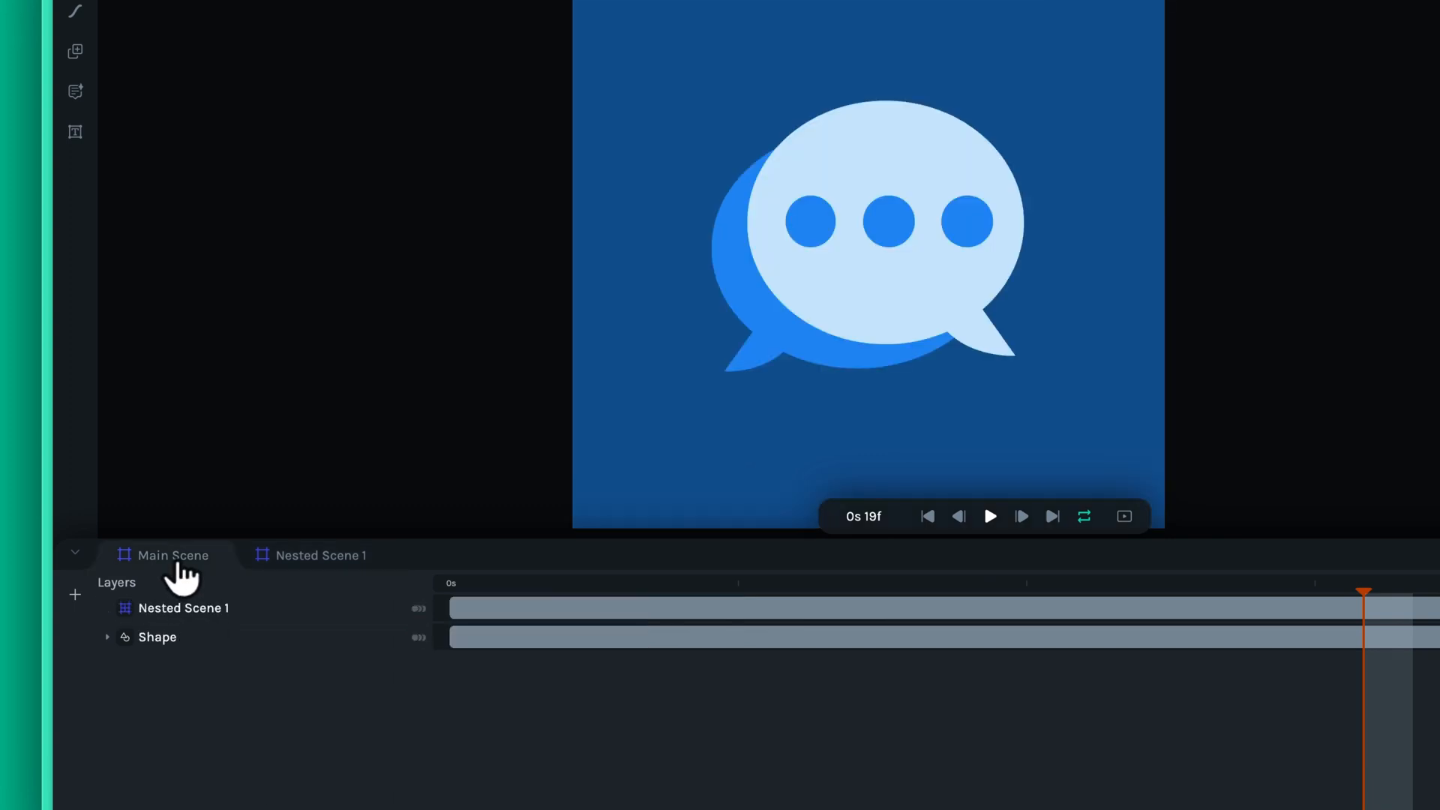
- Break Nested Scene 1 back into separate Ellipse 1, 2 and 3 layers
right_click(183, 606)
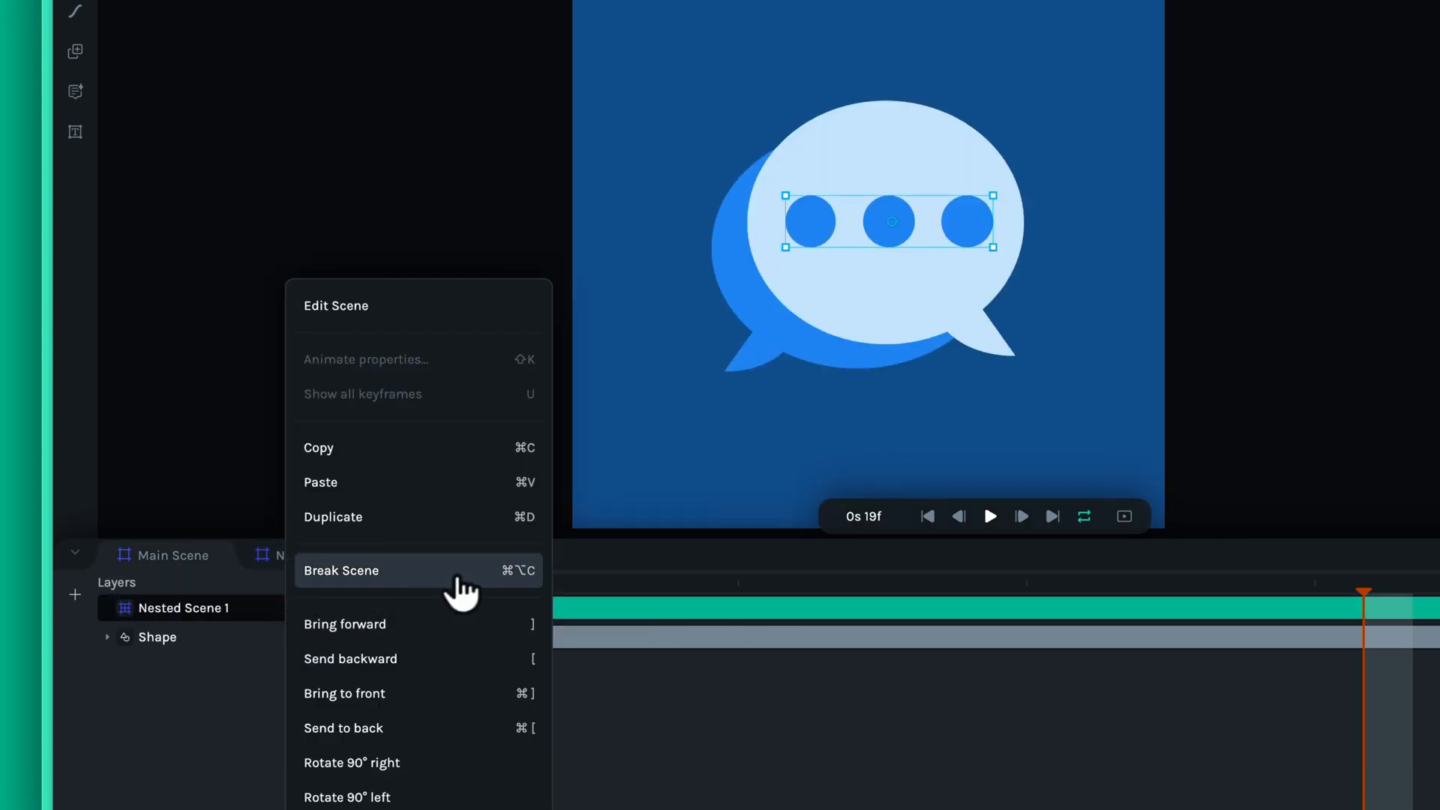
left_click(341, 570)
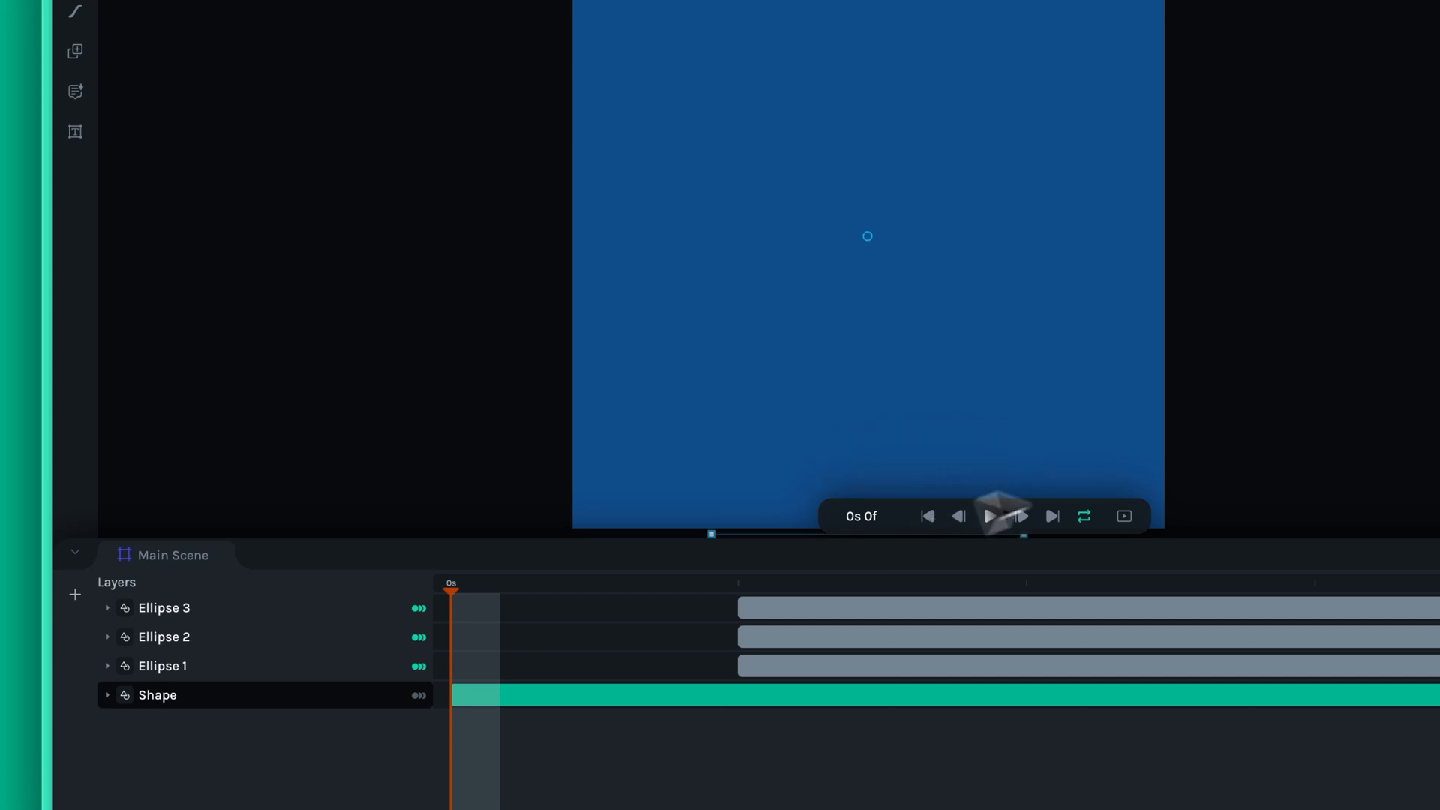
left_click(989, 515)
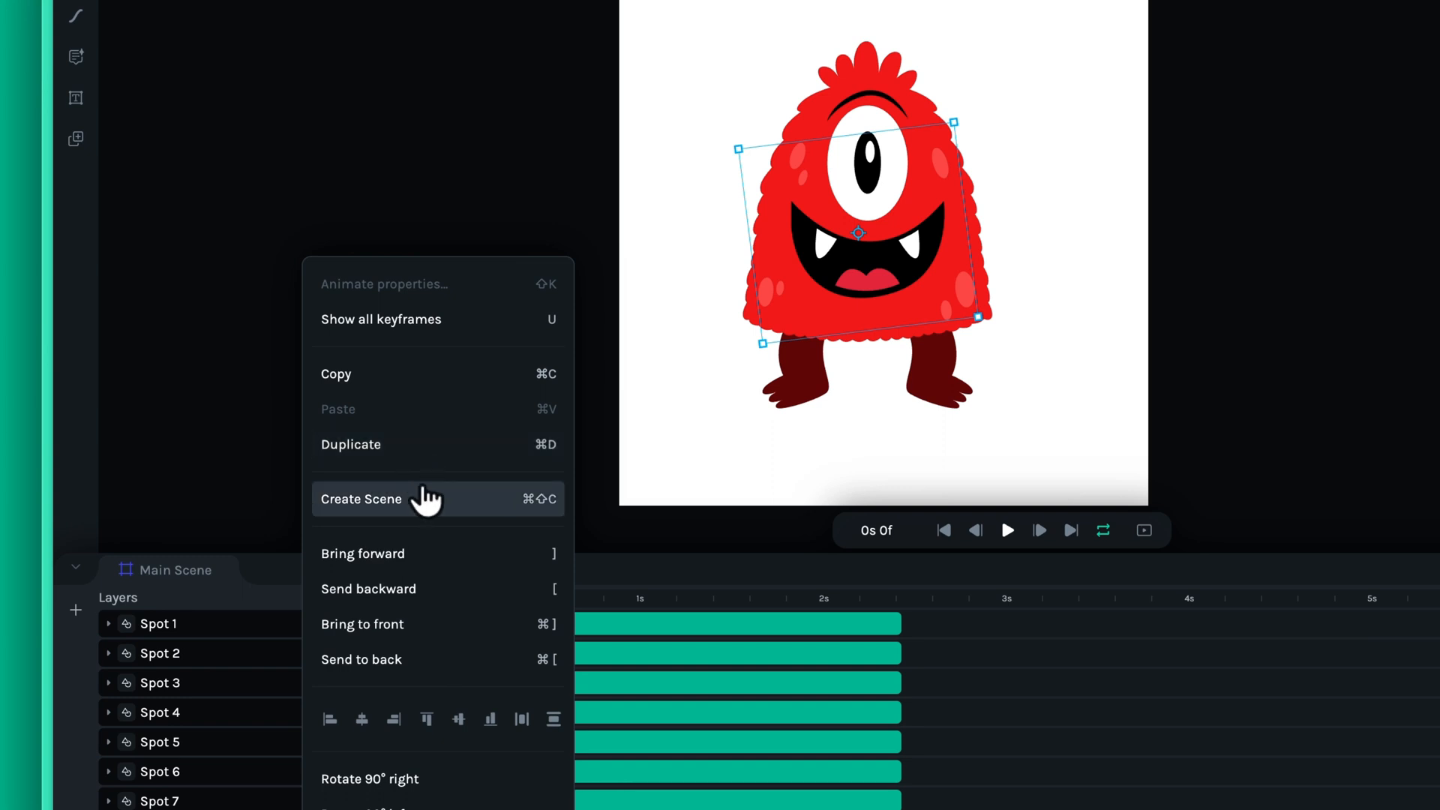
- Group the selected Spot layers into a nested scene and select the Eyebrow-to-Eye layers
left_click(360, 499)
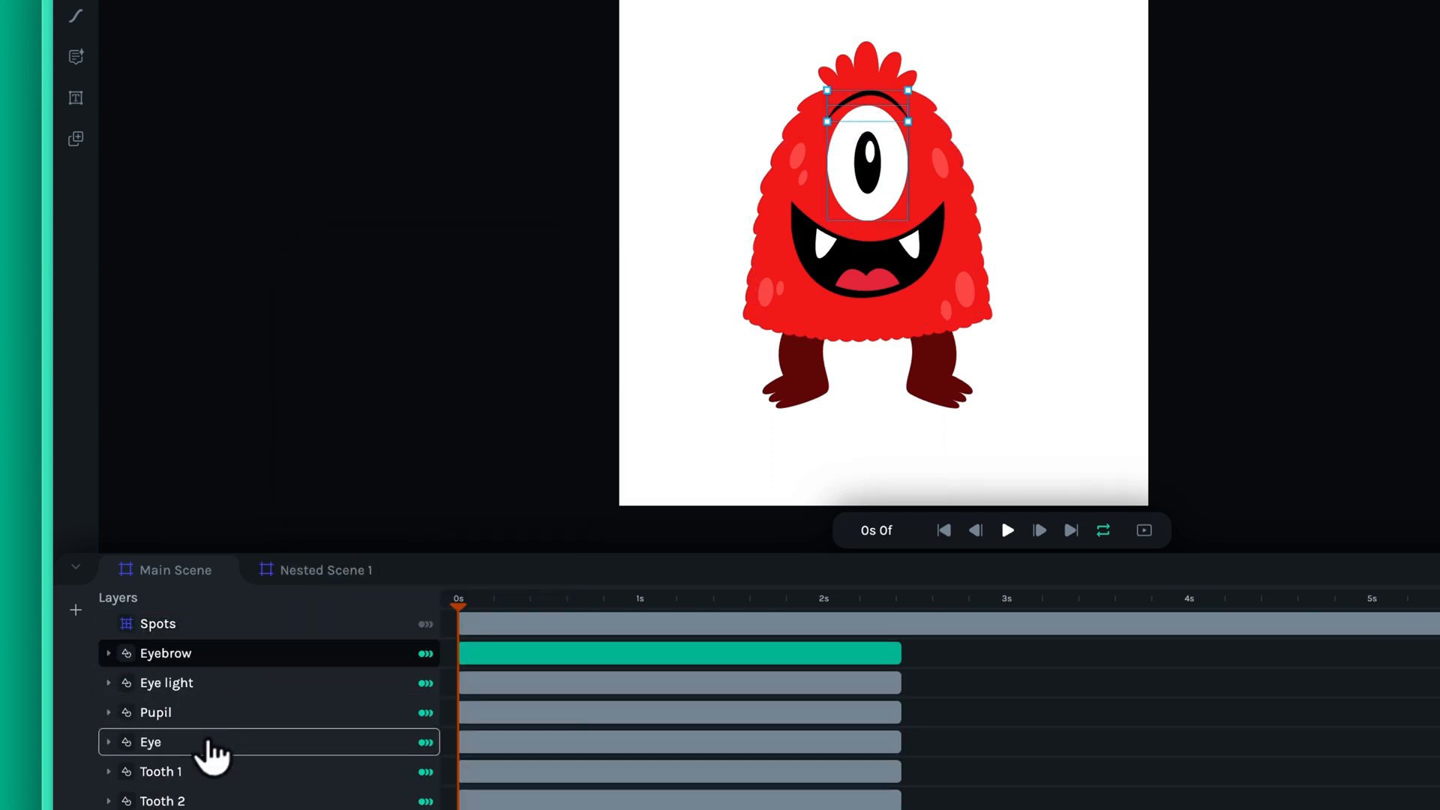
left_click(187, 654)
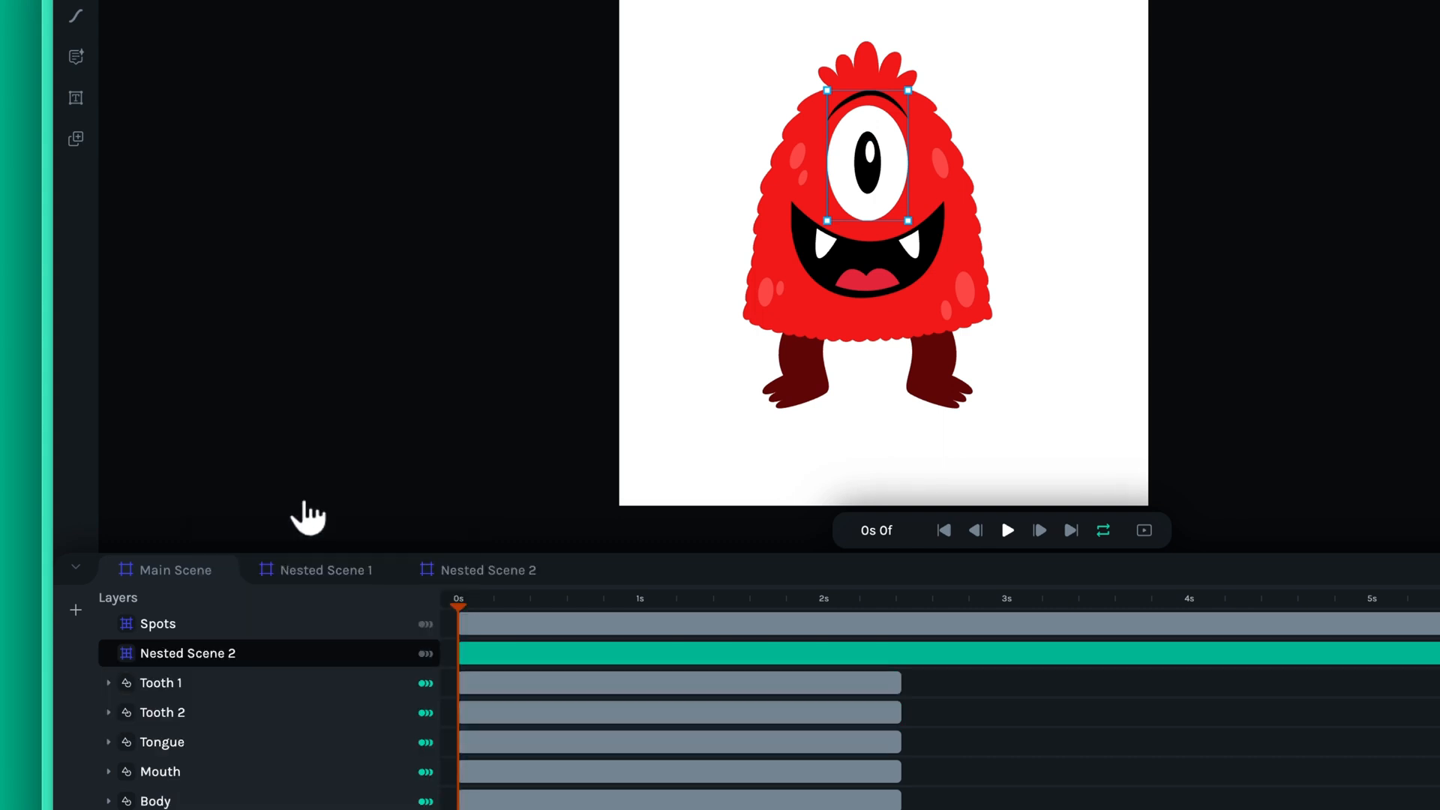